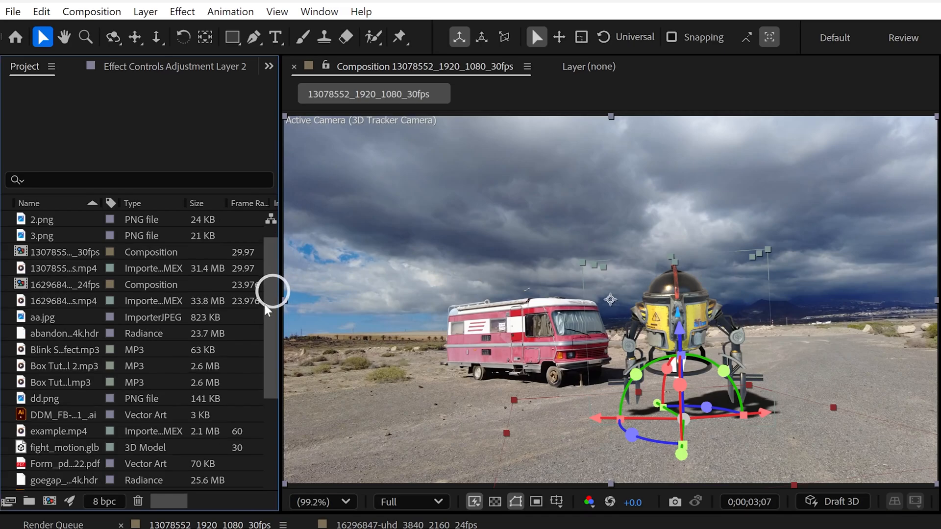
- Browse the unsorted Project panel list and select a composition
scroll(down, 3)
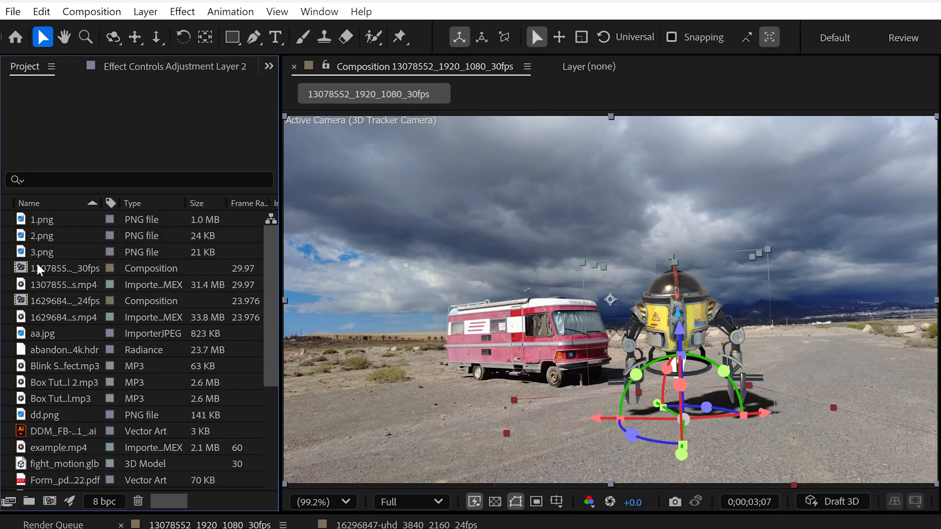
mouse_move(109, 430)
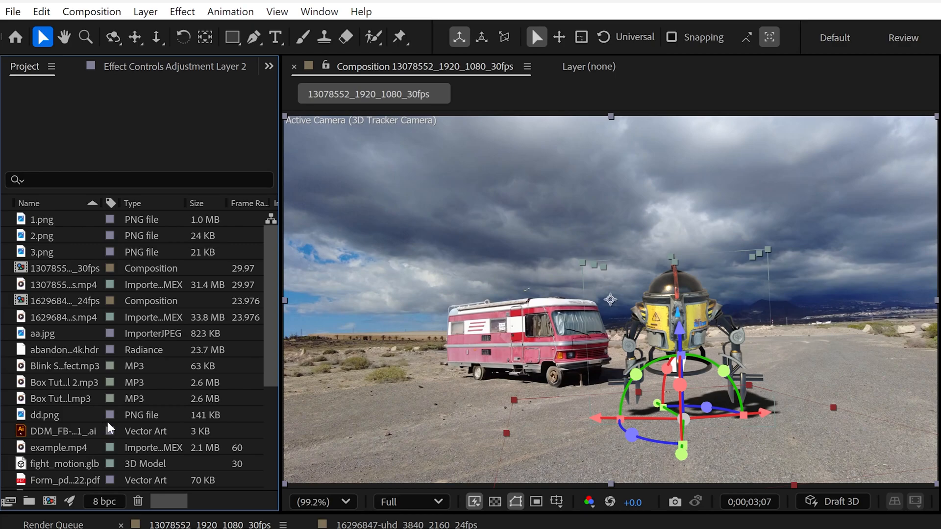
mouse_move(61, 350)
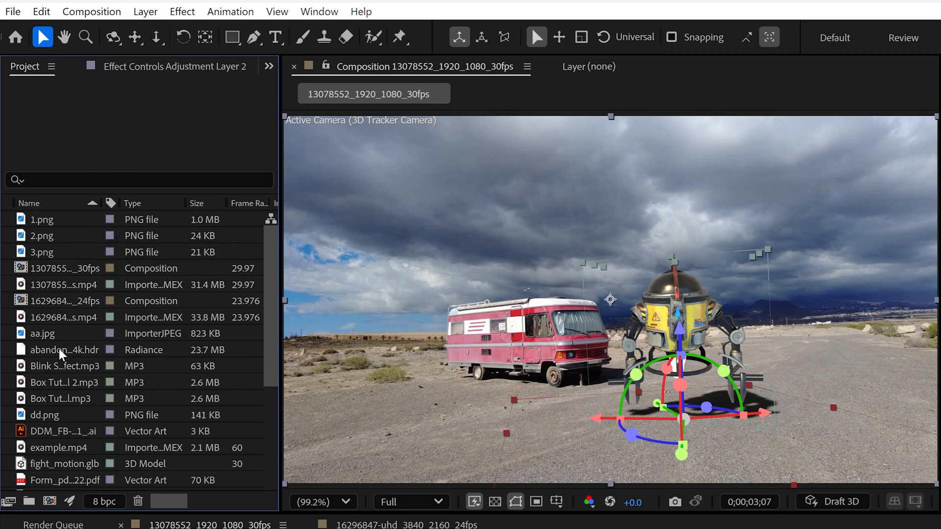
click(29, 502)
text(comp)
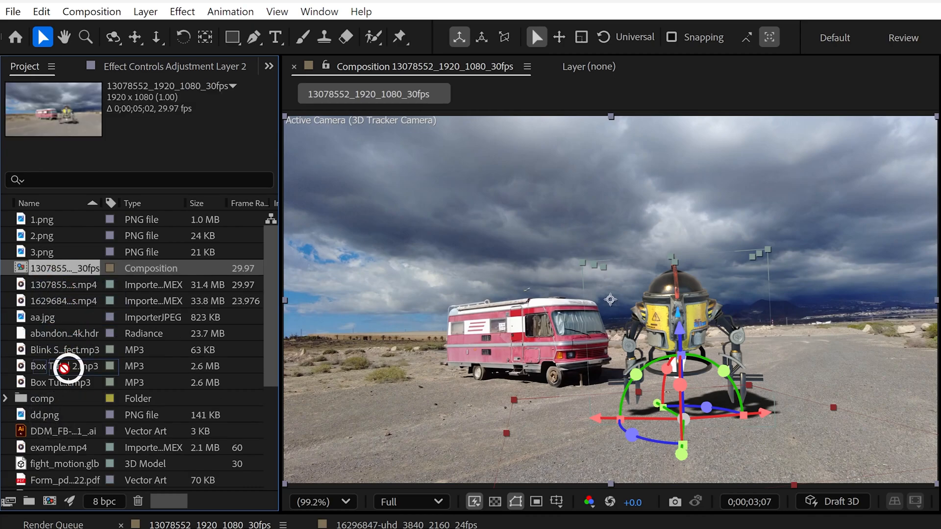
click(4, 381)
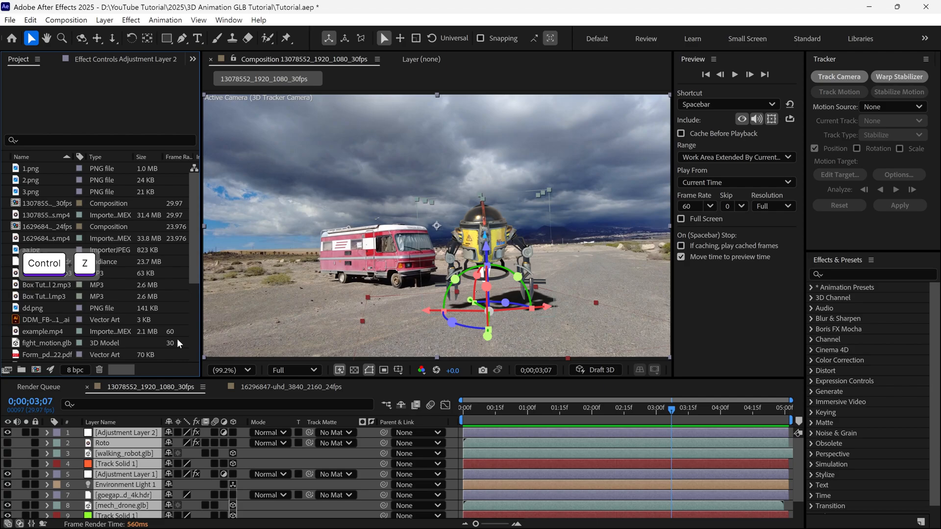
- Launch File_Organizer.jsx from the Window menu
click(229, 20)
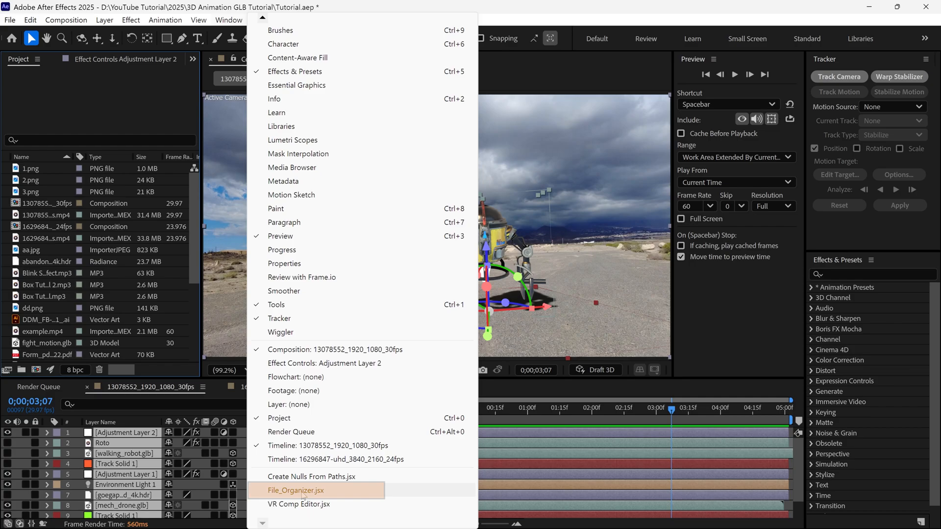
click(298, 490)
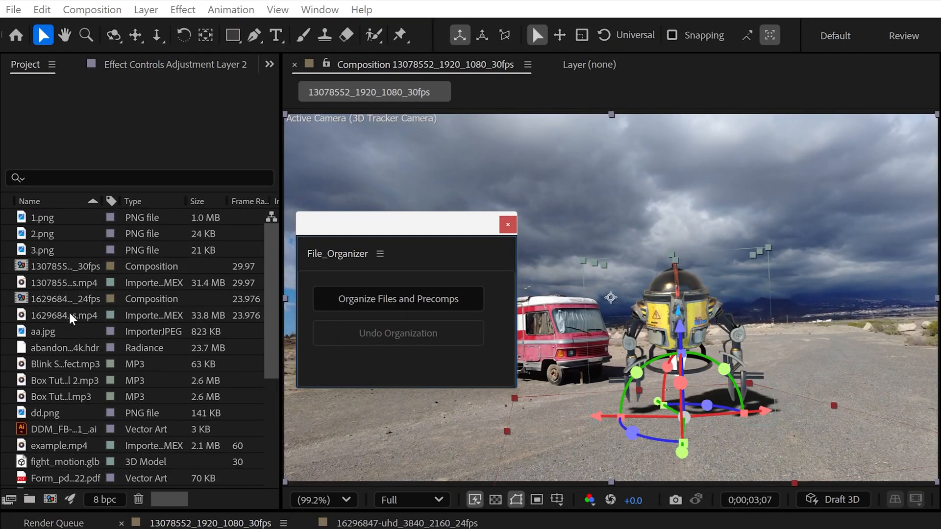
- Select all project items and run Organize Files and Precomps
key(Ctrl+A)
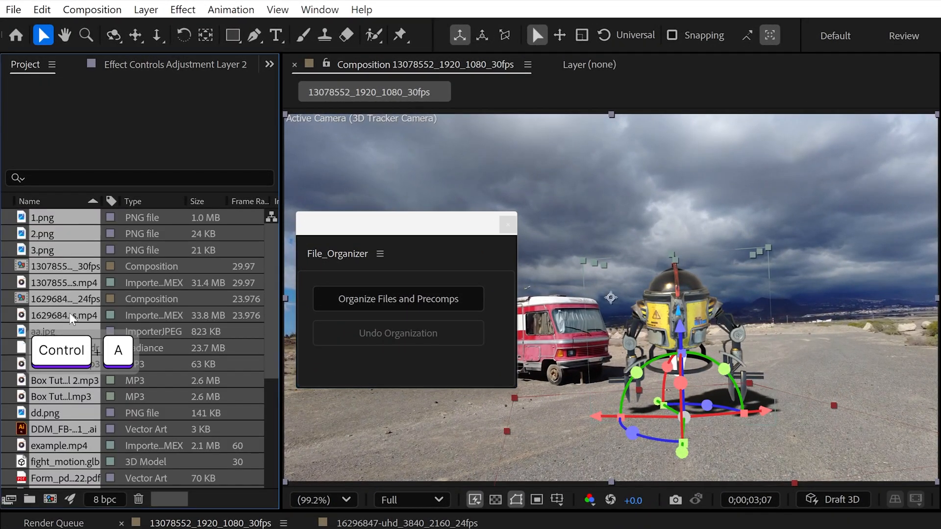
mouse_move(382, 317)
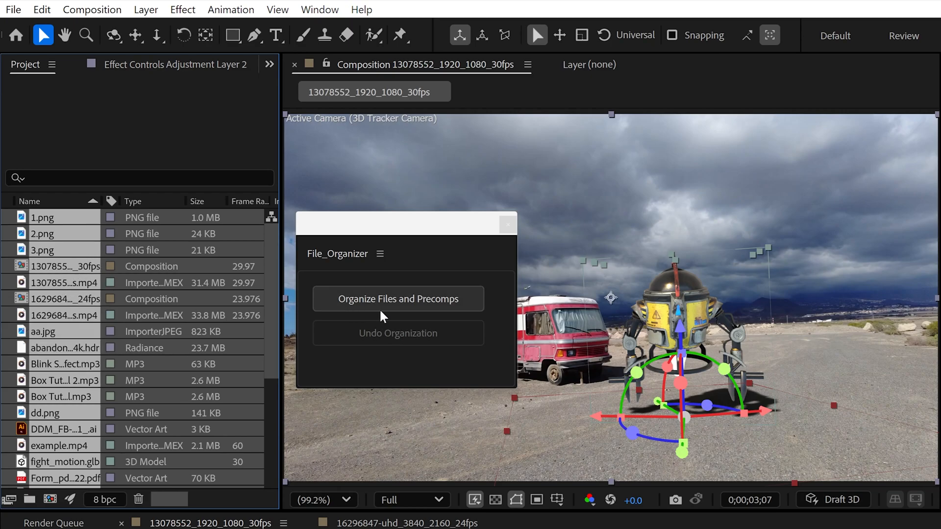
mouse_move(420, 313)
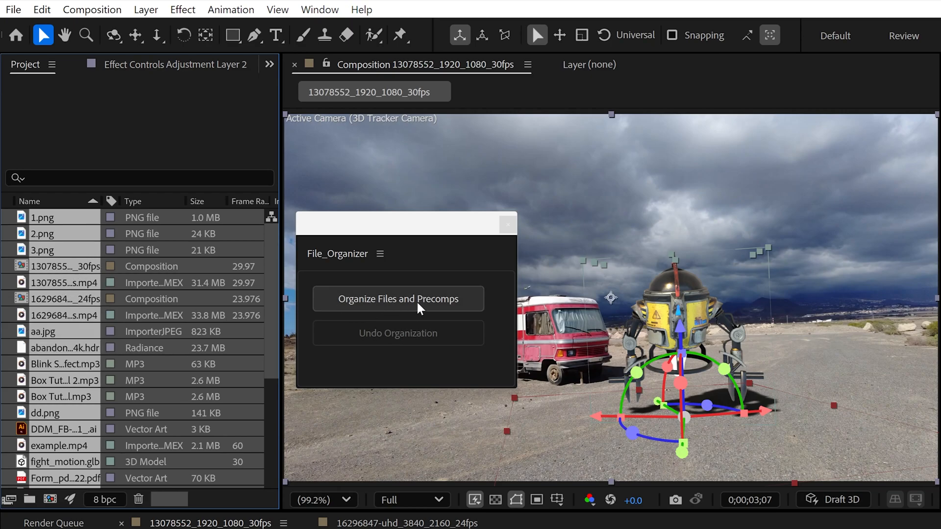
click(398, 299)
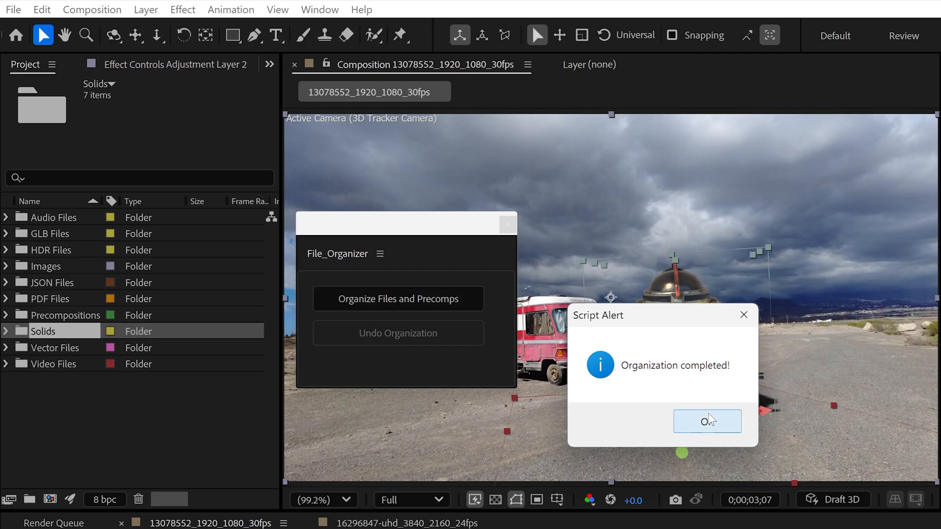
- Dismiss the completion alert and check the HDR Files folder holds the three HDR images
click(708, 421)
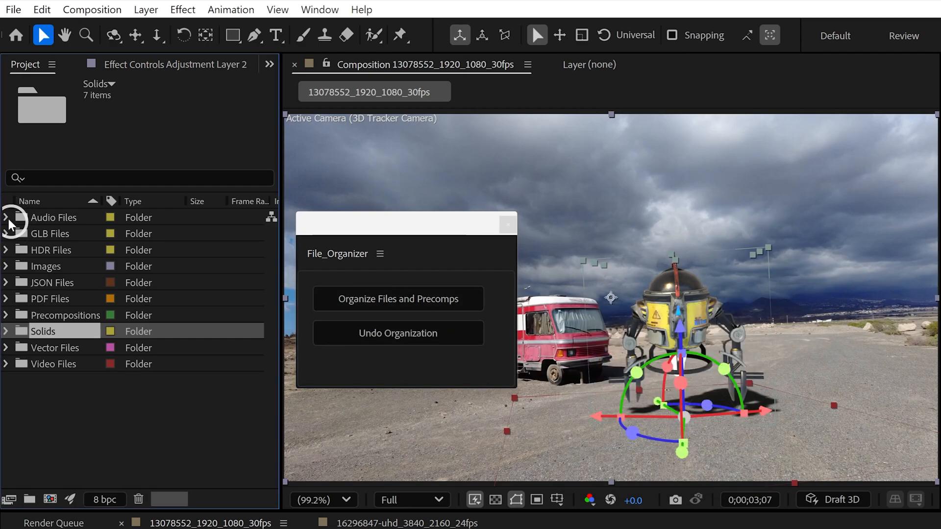
click(6, 233)
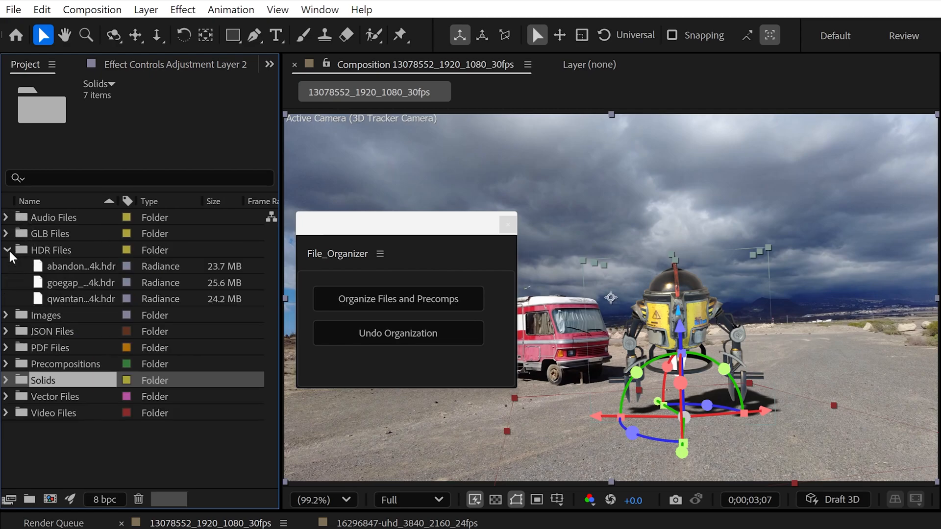
click(6, 250)
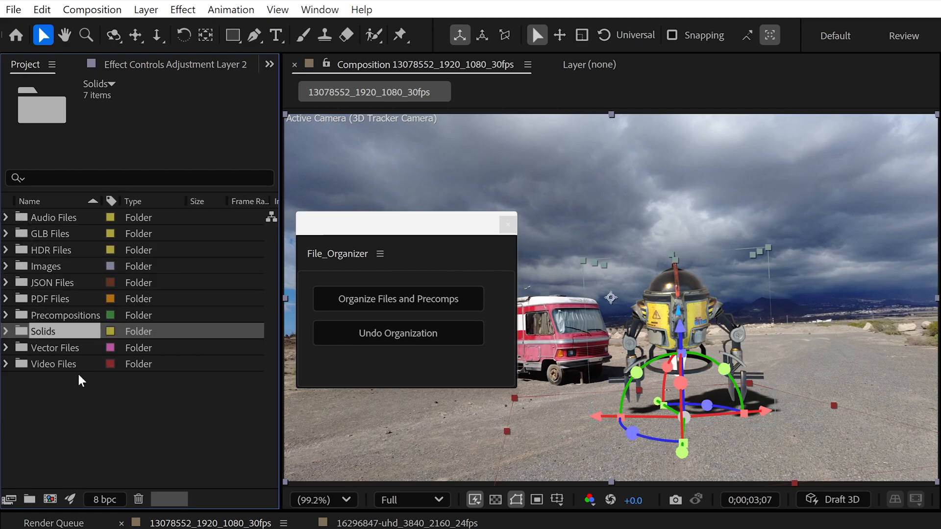
mouse_move(441, 267)
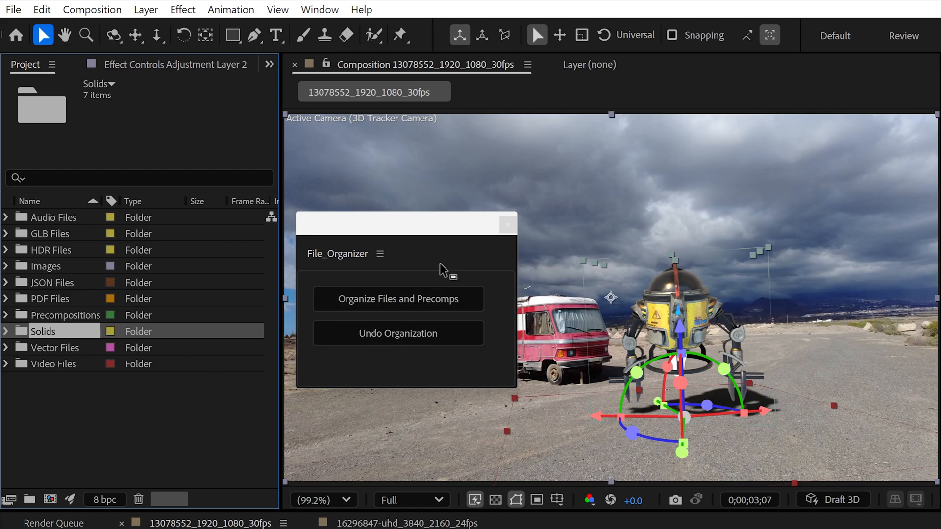